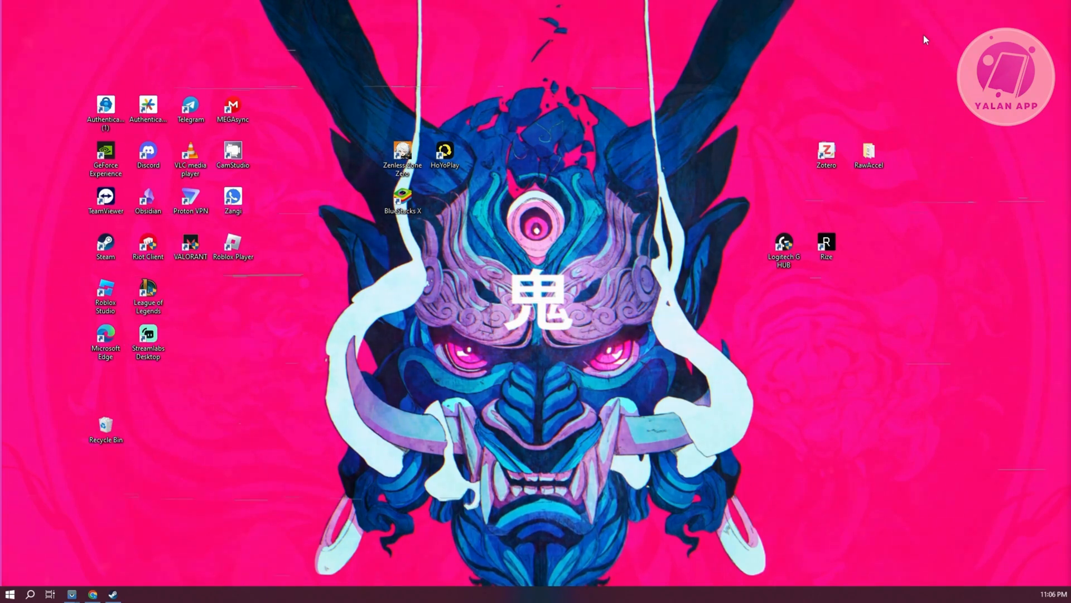
mouse_move(5, 23)
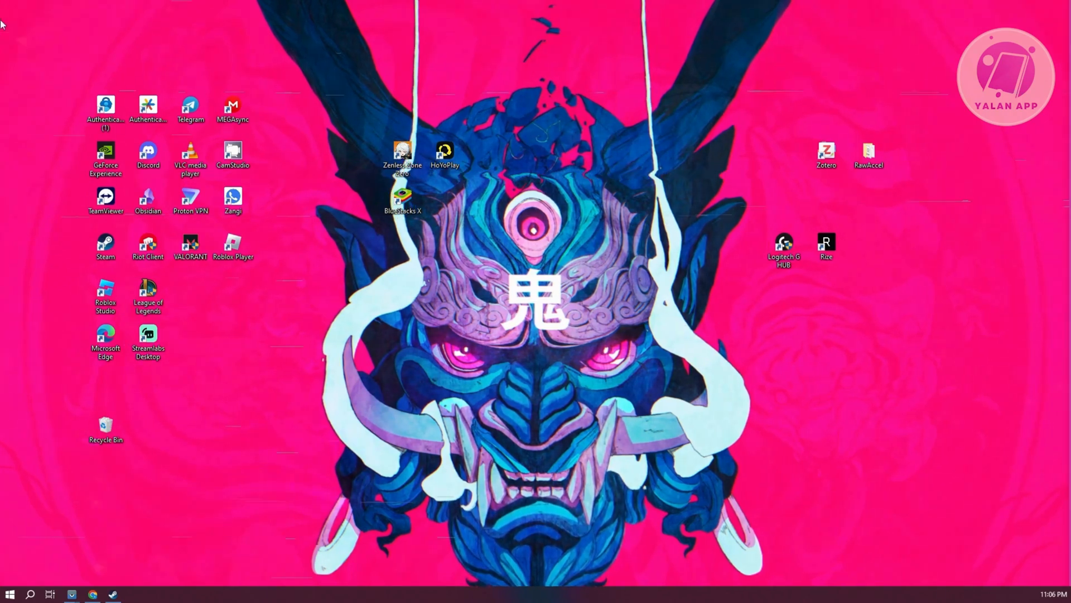
mouse_move(33, 593)
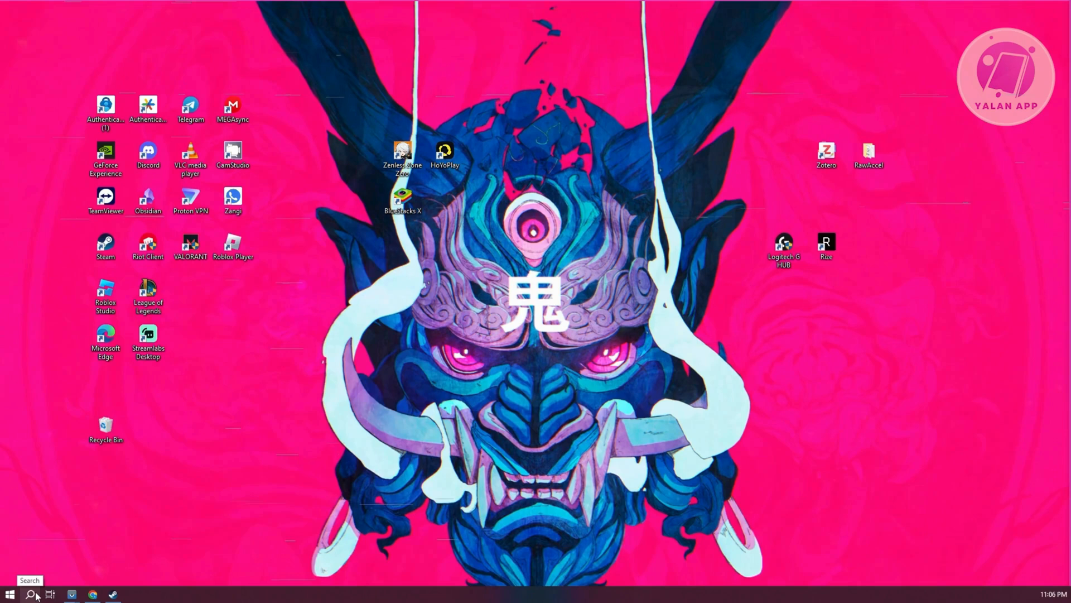
- Search the taskbar for 'device manager' to bring up Device Manager
left_click(27, 591)
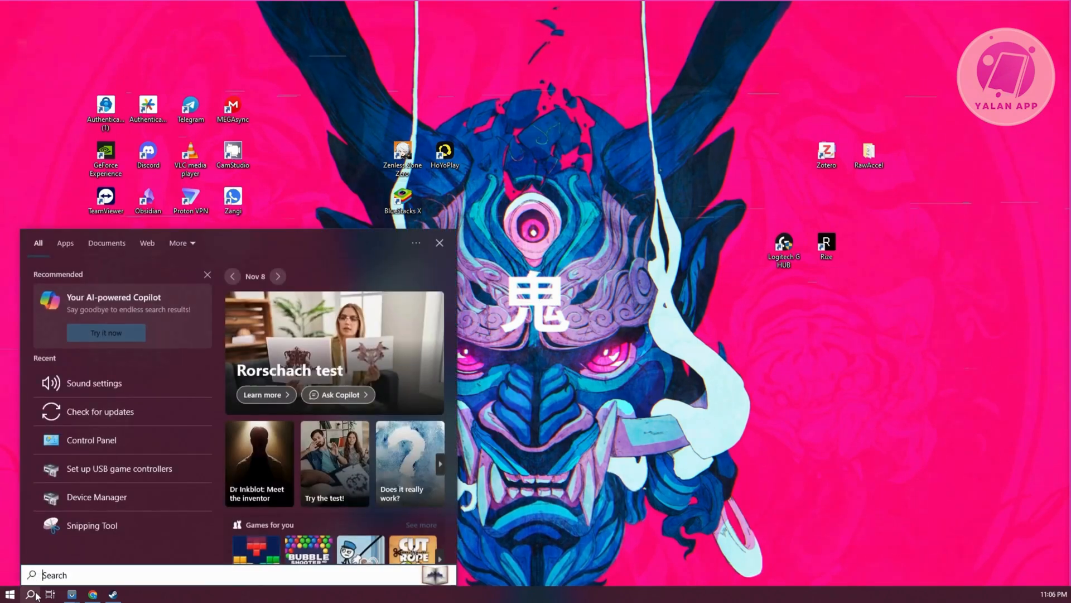
type("device manager")
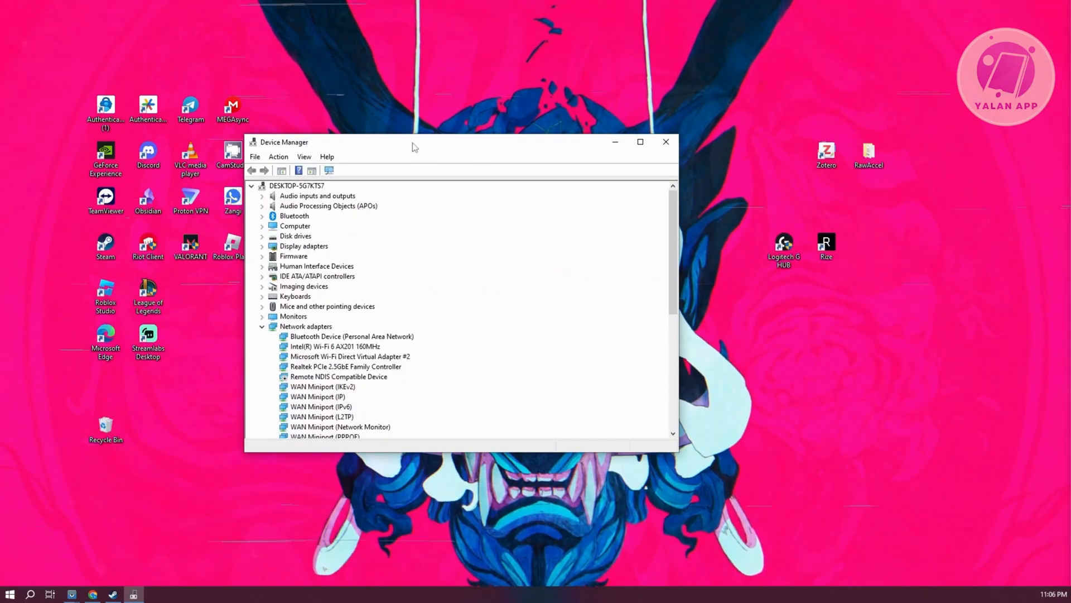
mouse_move(285, 256)
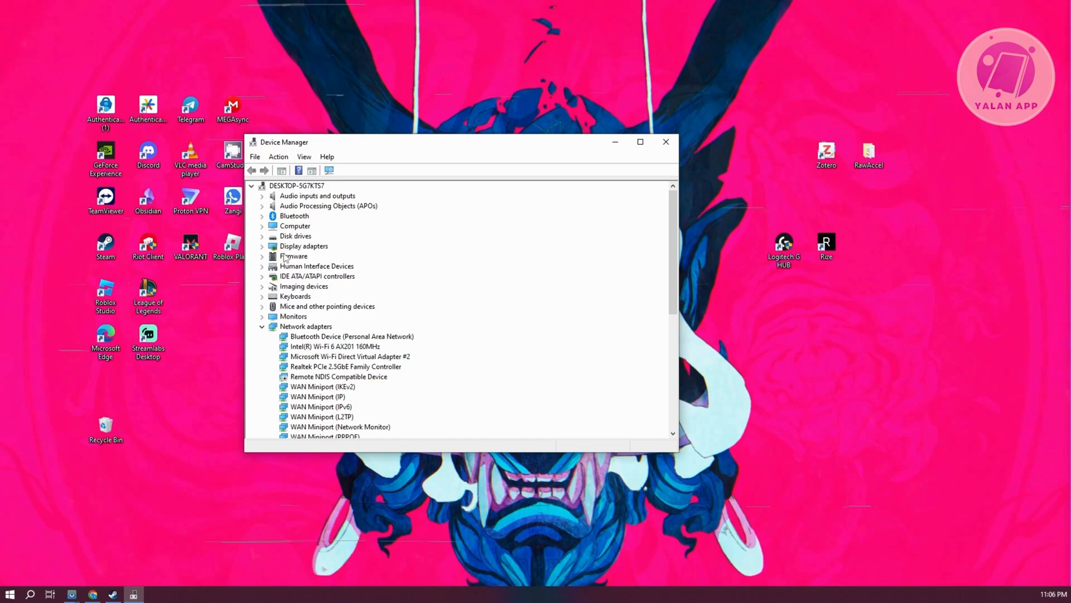
- Run an automatic driver search for the NVIDIA GeForce RTX 4060 Ti, then close Device Manager
right_click(324, 256)
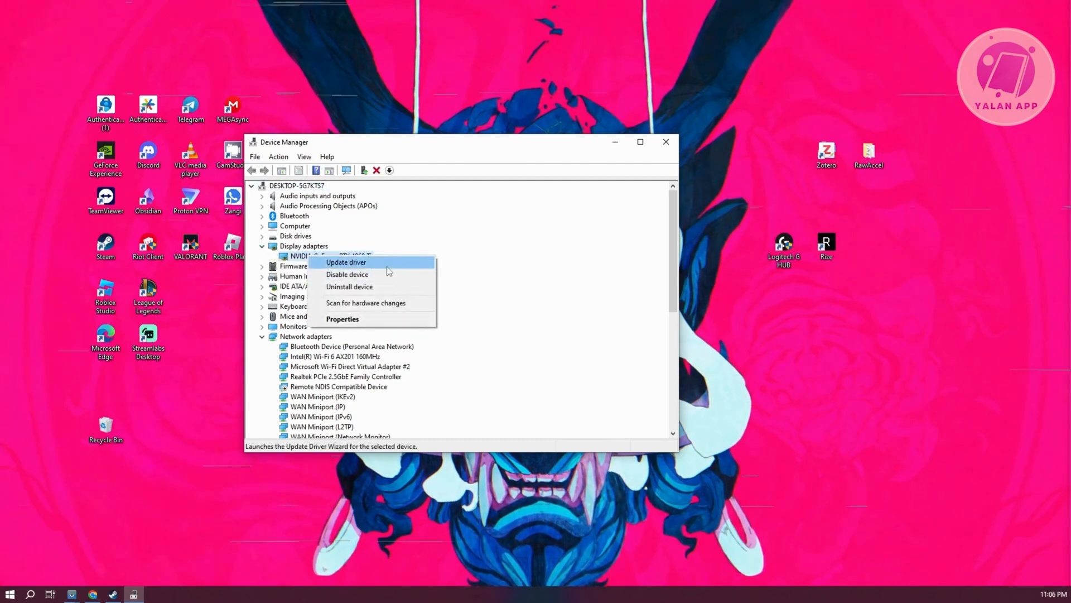
left_click(346, 262)
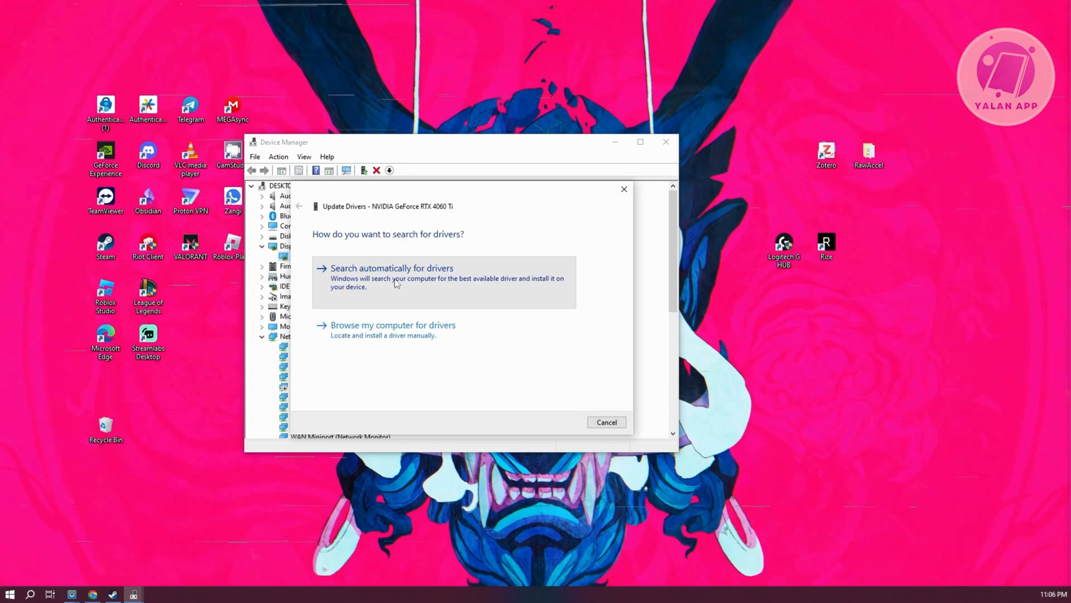
left_click(392, 269)
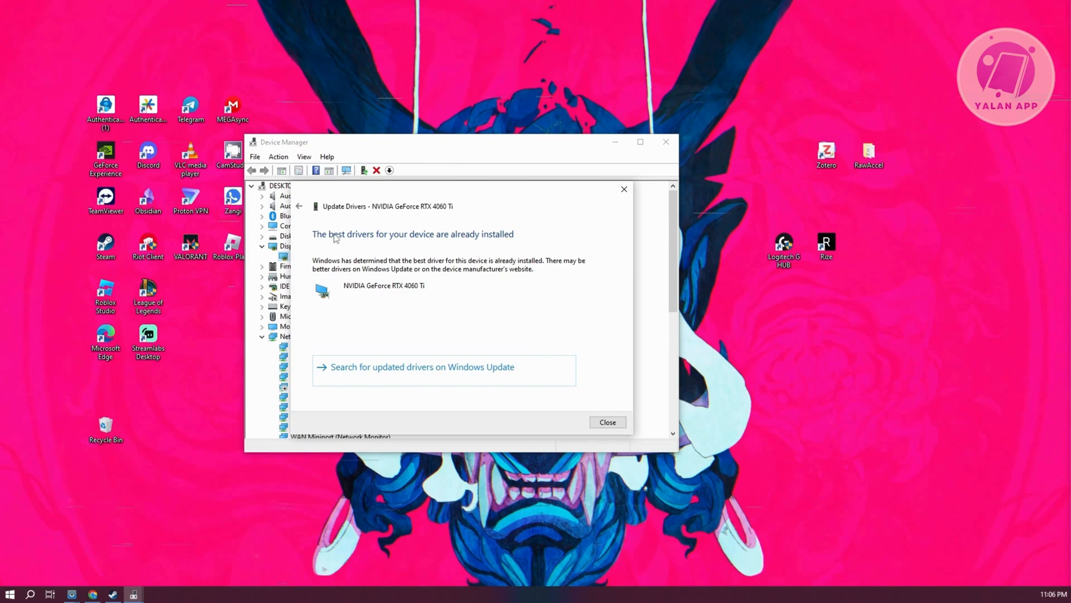
left_click(607, 422)
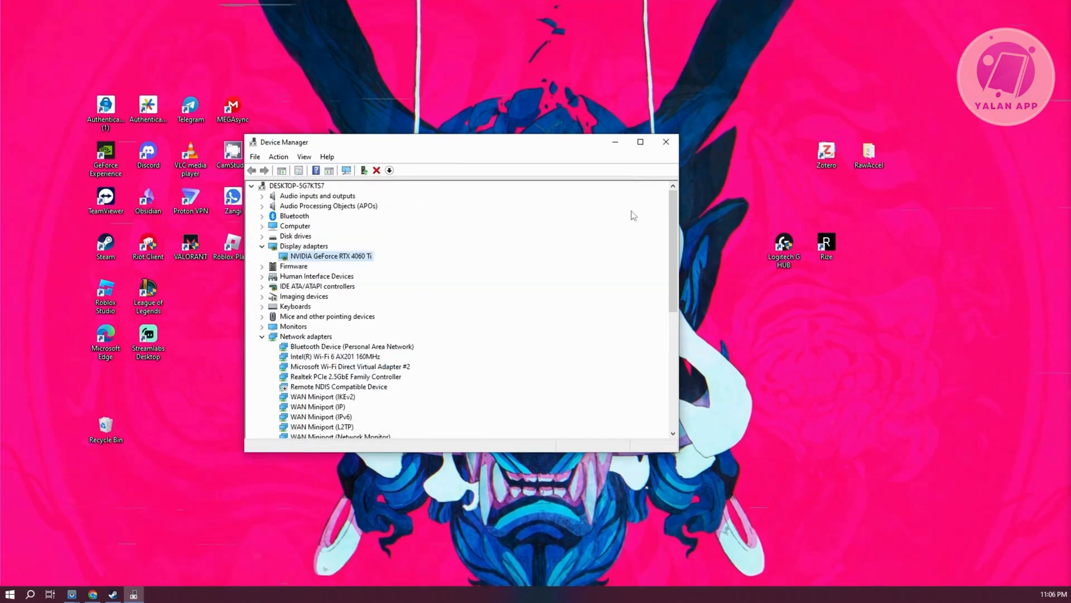
left_click(666, 141)
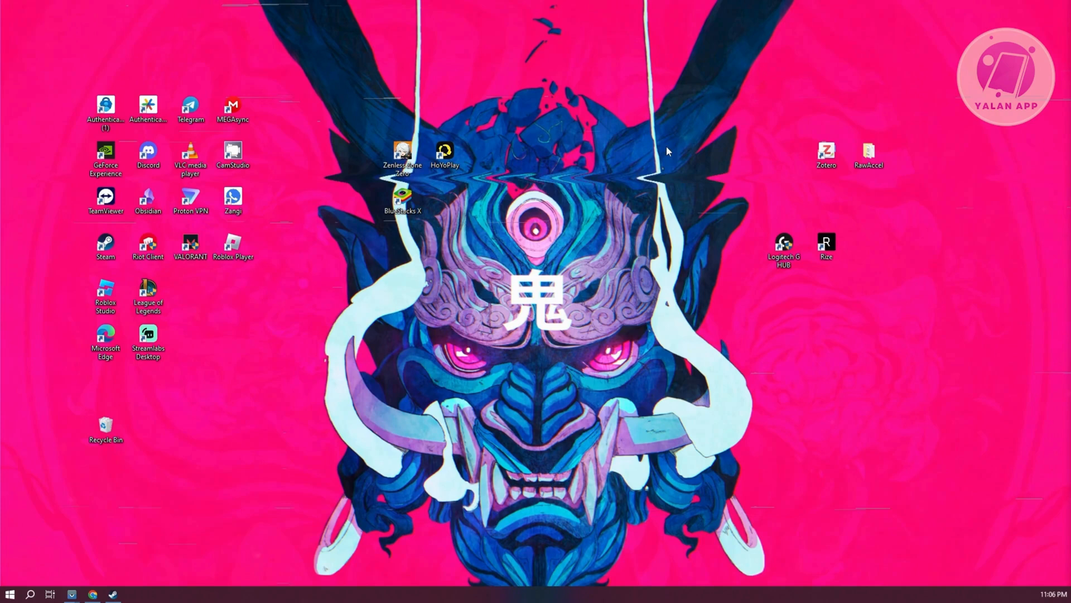
- Launch GeForce Experience from its desktop shortcut
left_click(105, 155)
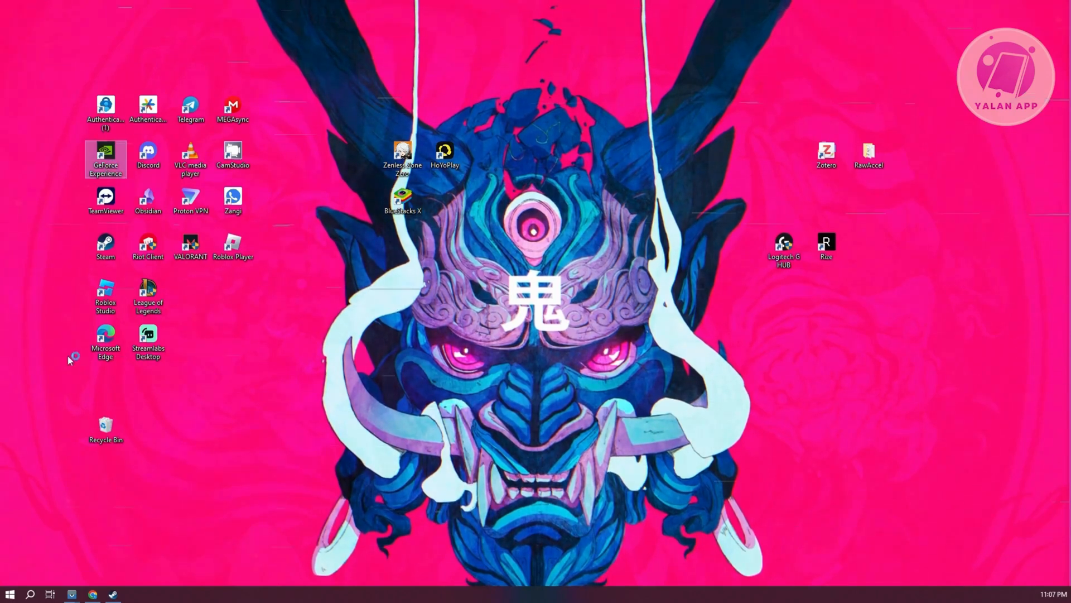
mouse_move(105, 242)
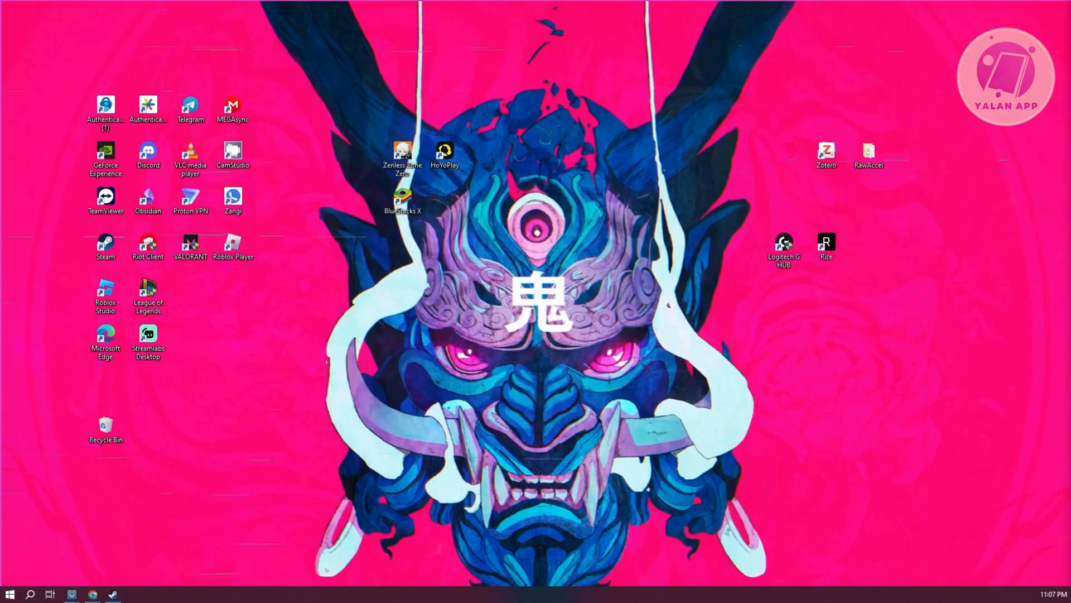
double_click(104, 152)
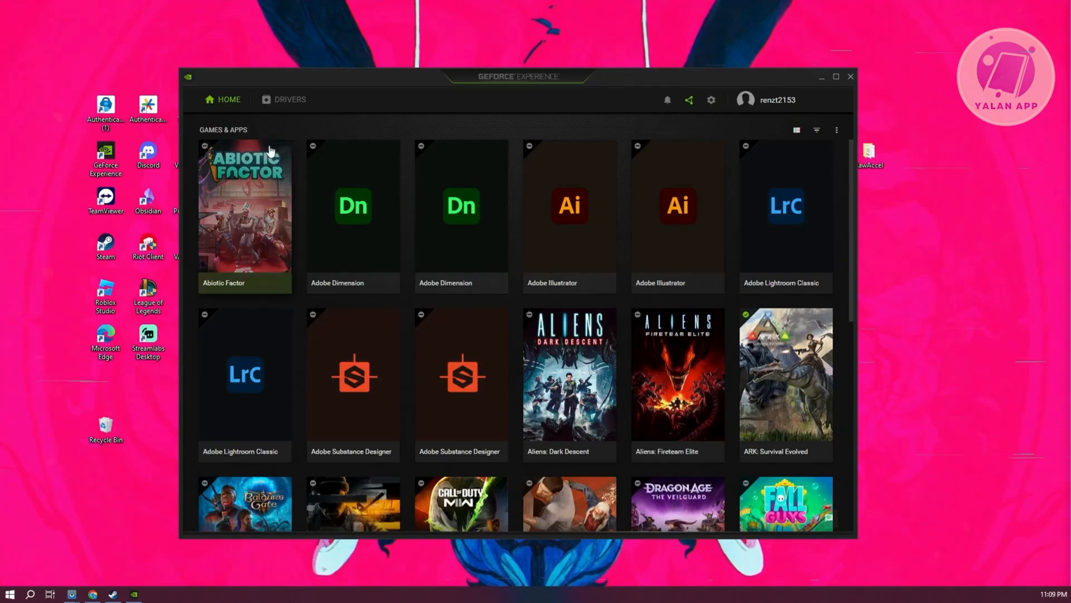
- Check the Drivers page for Game Ready Driver 566.03, then close GeForce Experience
left_click(290, 99)
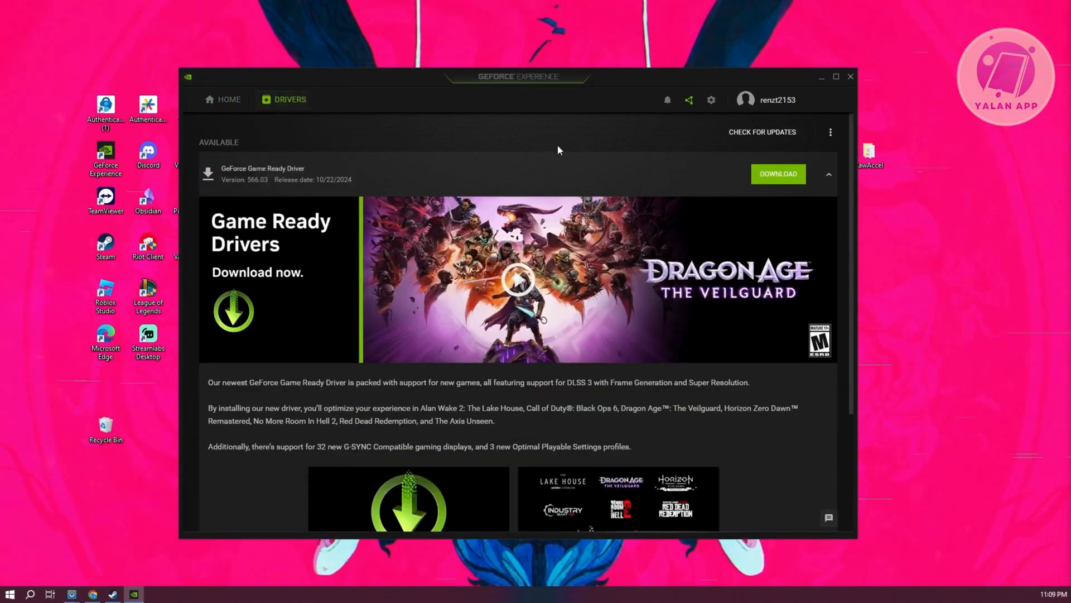
left_click(762, 132)
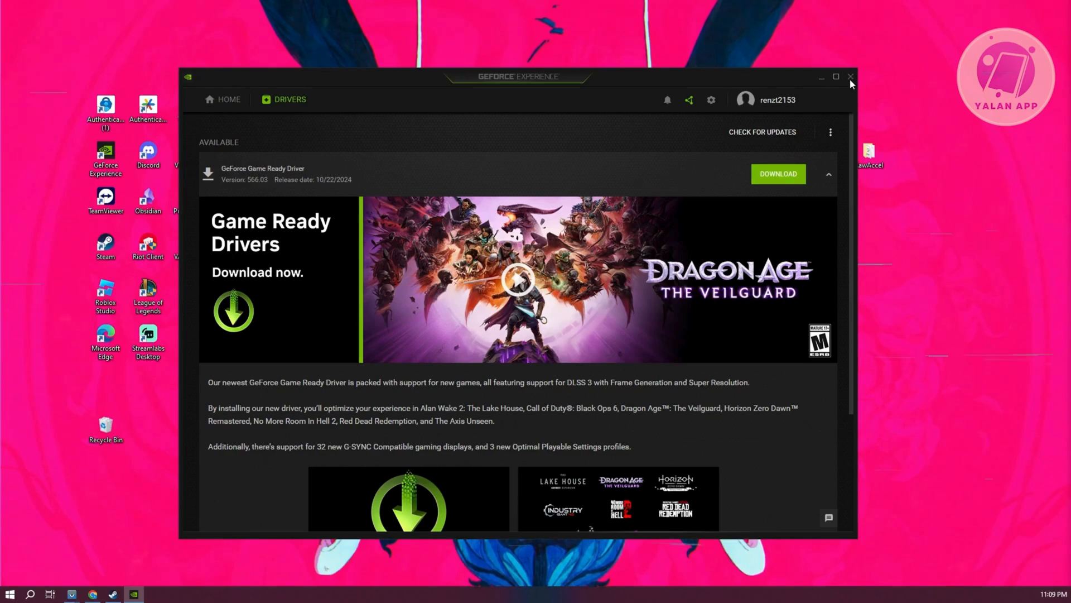
left_click(850, 77)
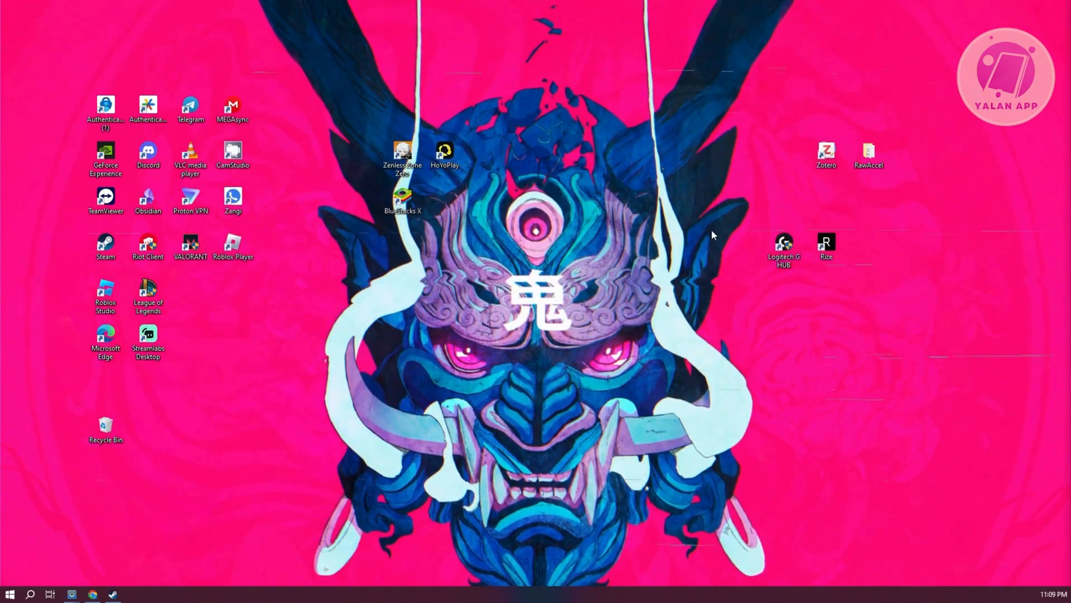
mouse_move(695, 243)
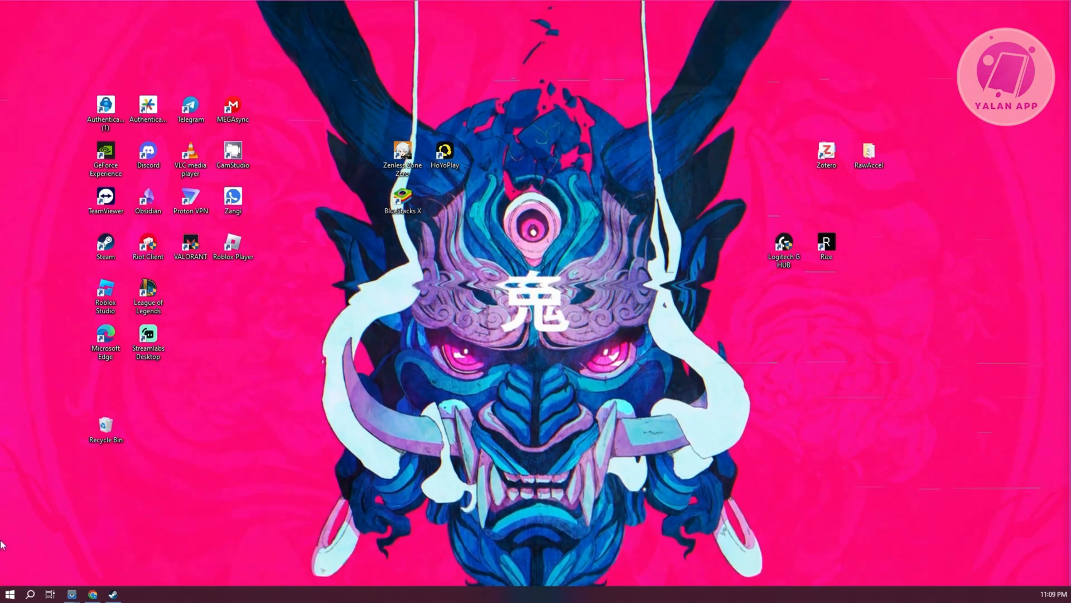
left_click(34, 593)
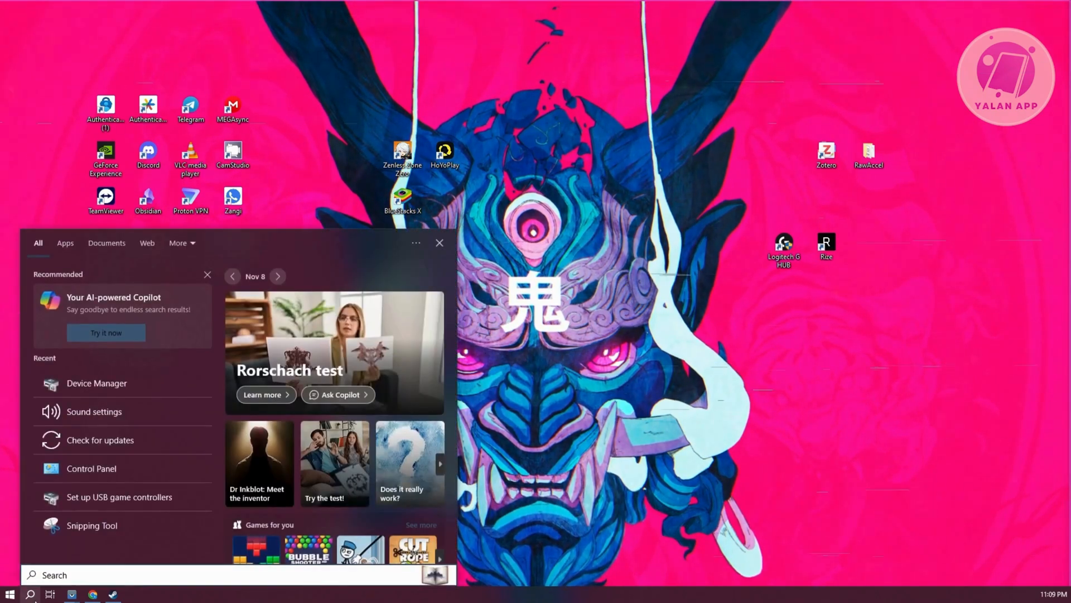
type("ru")
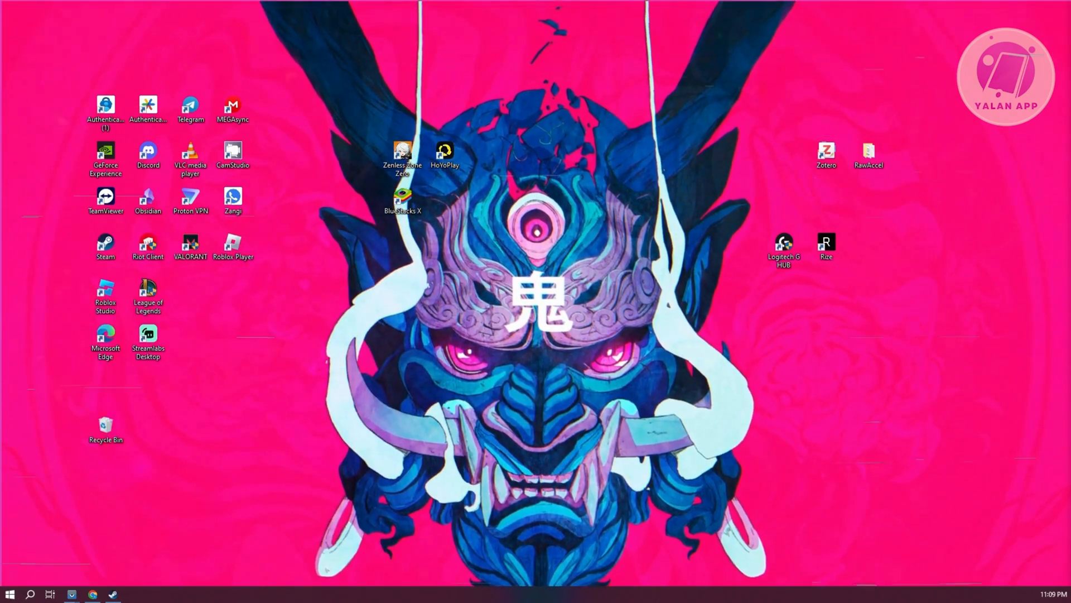
- Enter %localappdata% in the Run dialog to open AppData\Local in File Explorer
type("temp")
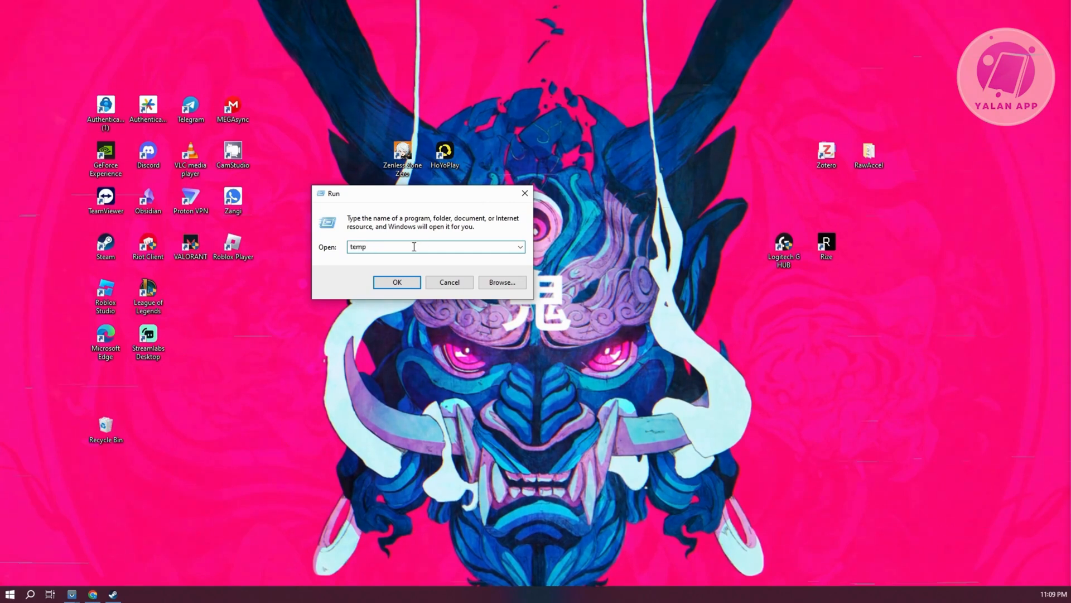
type("%")
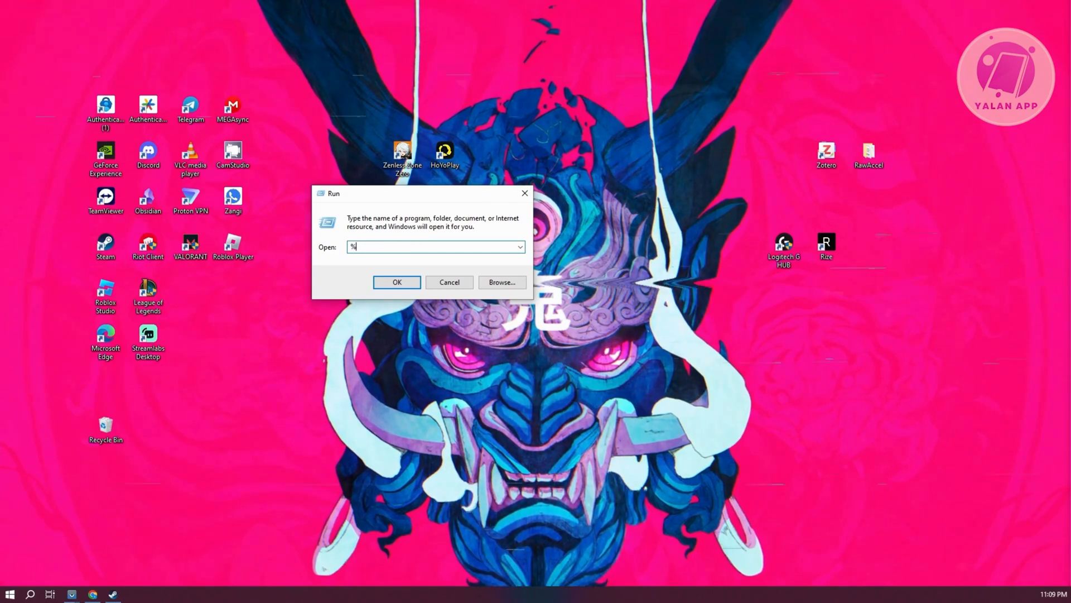
type("localappdata")
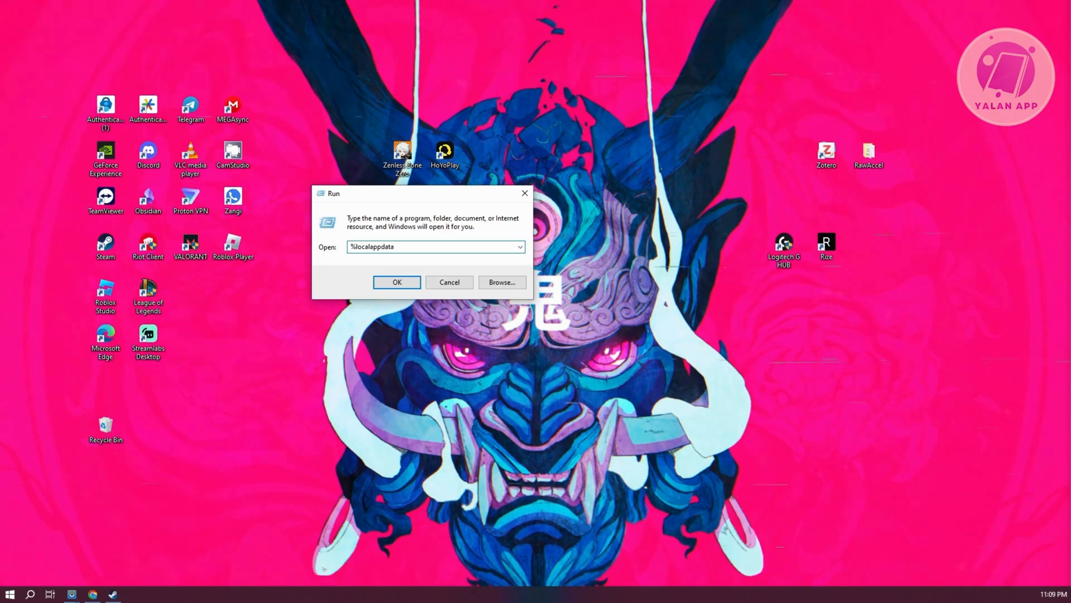
type("%")
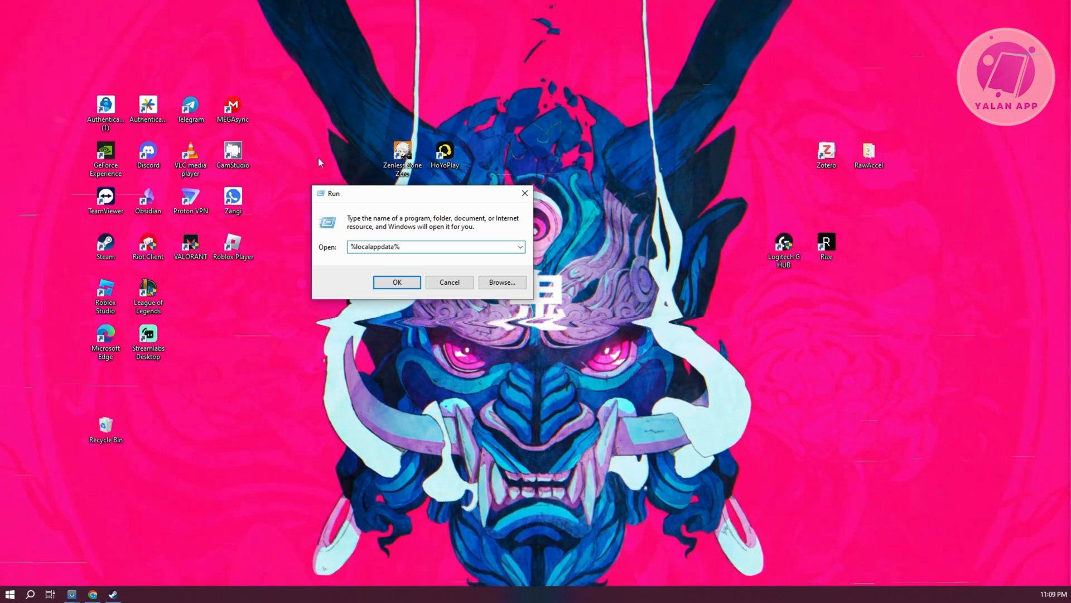
left_click(397, 282)
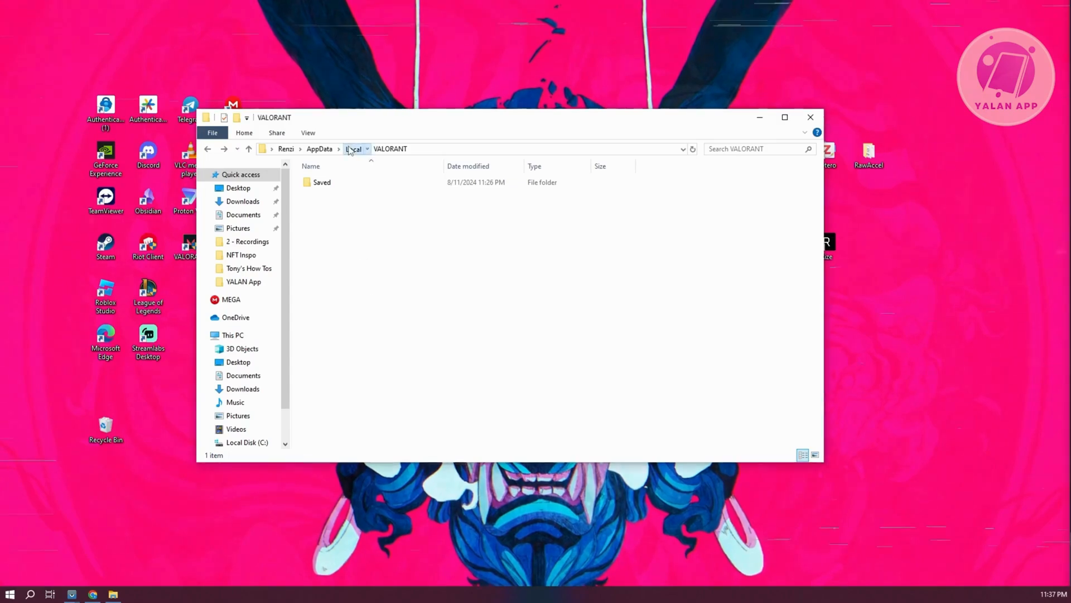
- Delete CrashReportClient from Local\VALORANT\Saved\Config and close File Explorer
left_click(353, 149)
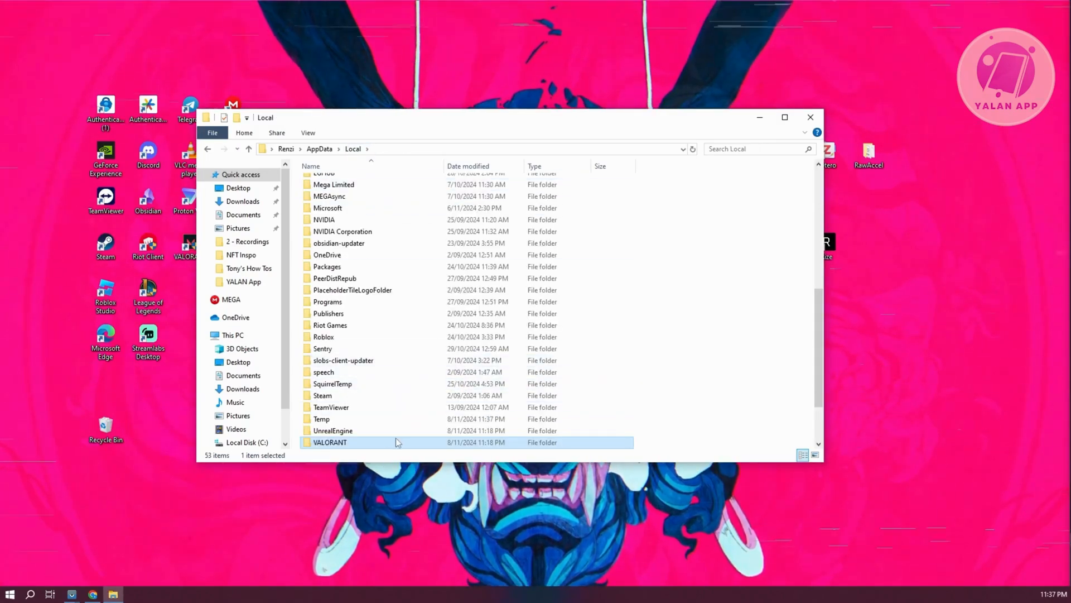
double_click(330, 442)
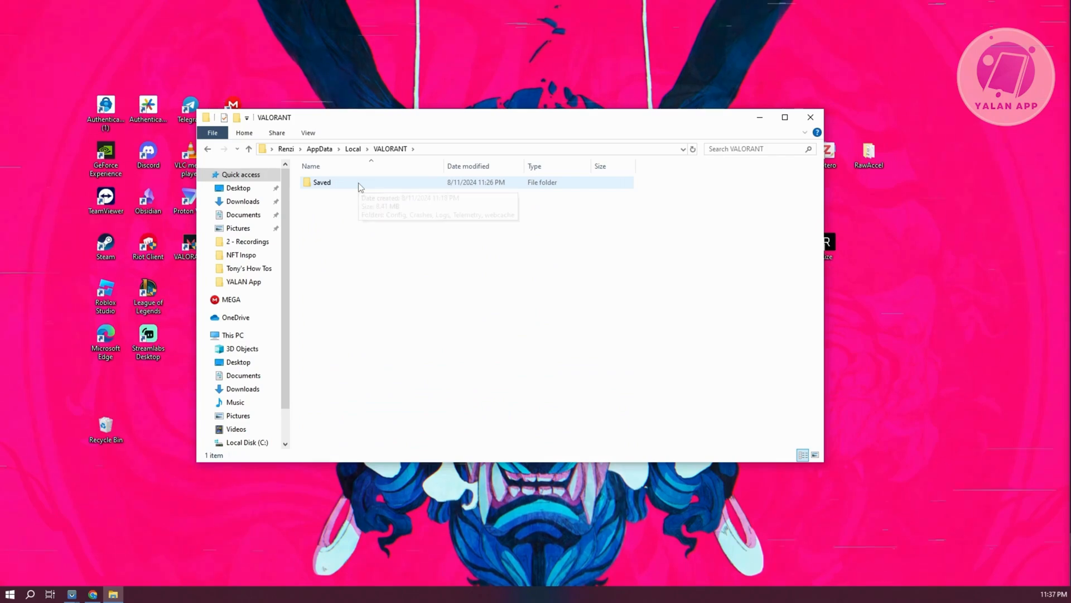
double_click(322, 182)
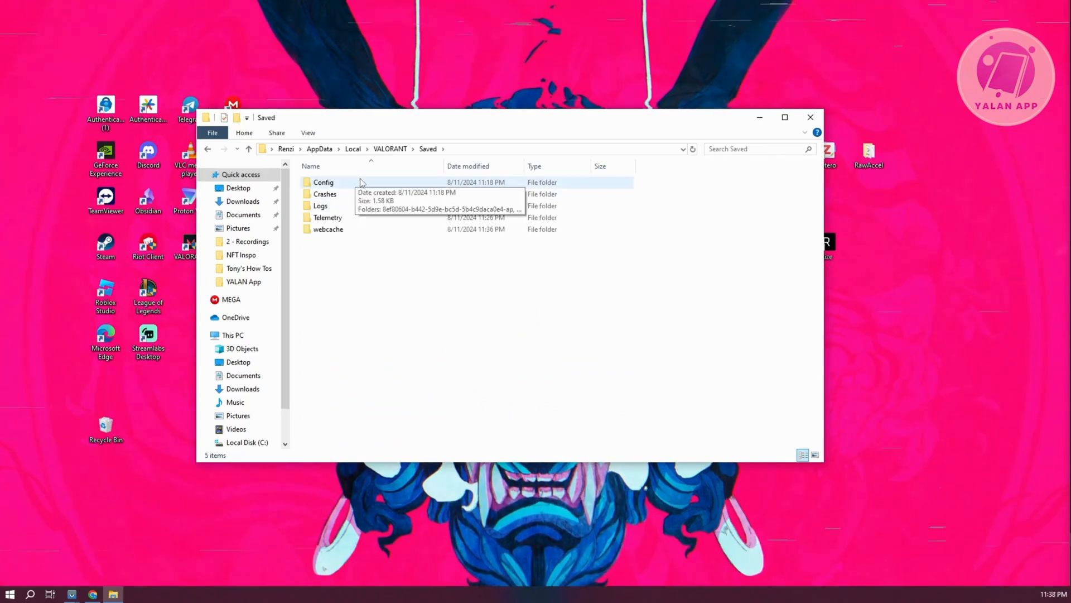
double_click(324, 182)
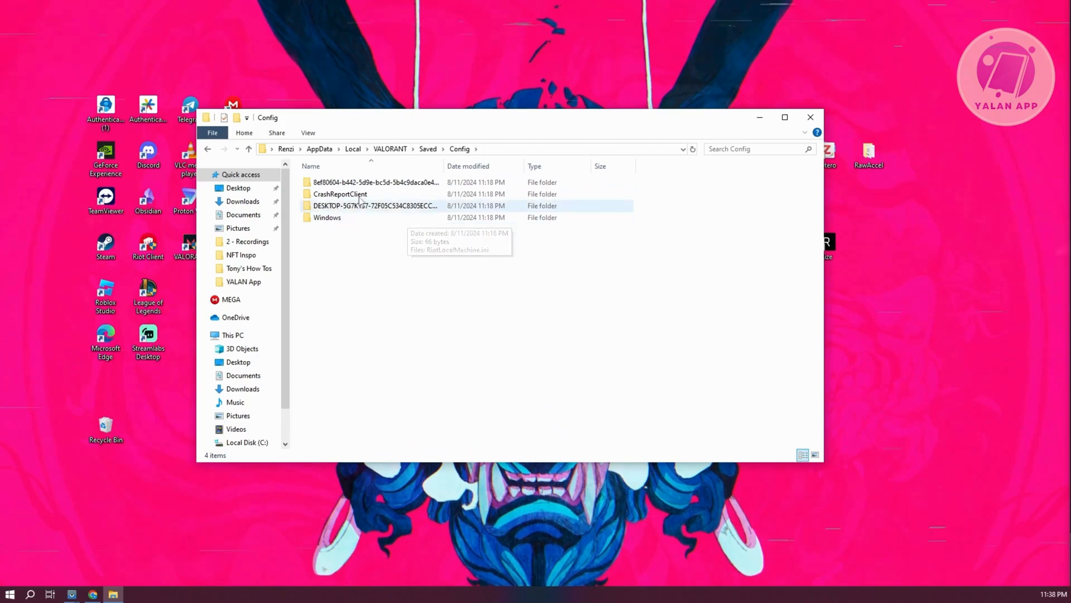
right_click(339, 193)
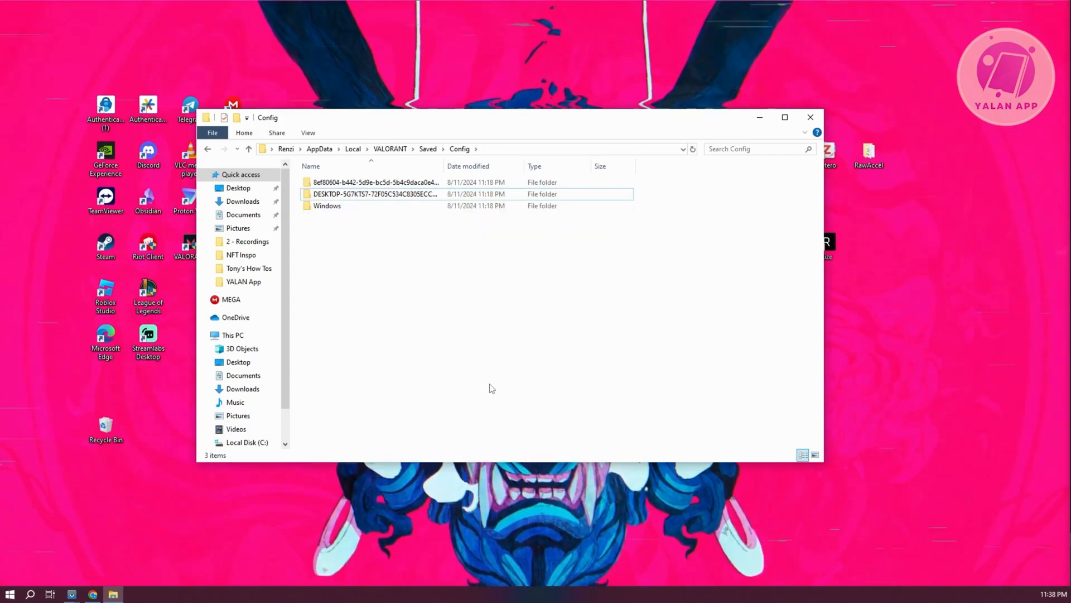
left_click(810, 117)
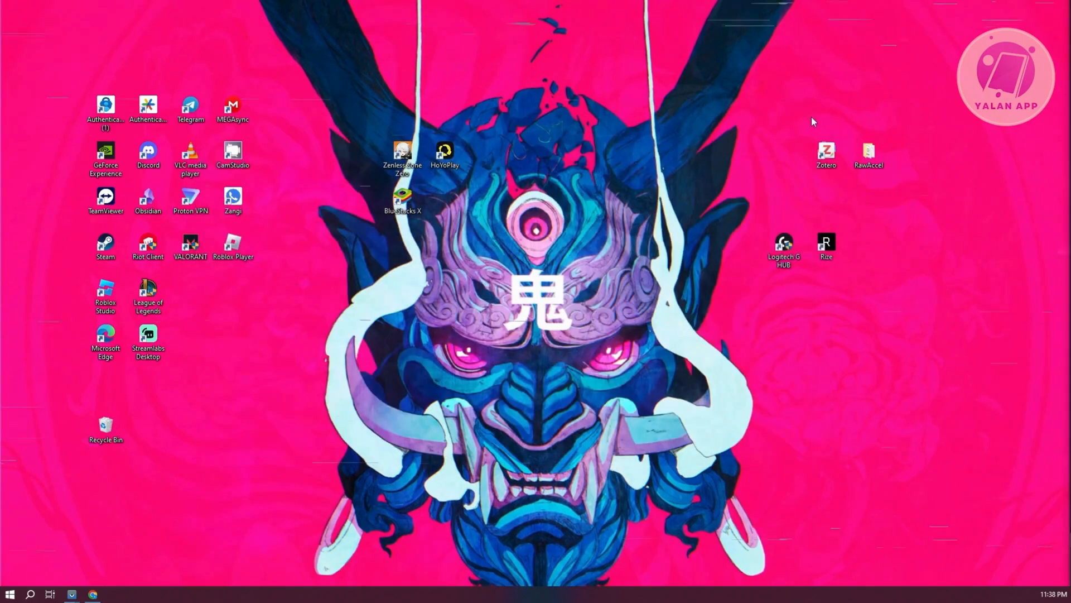
mouse_move(780, 127)
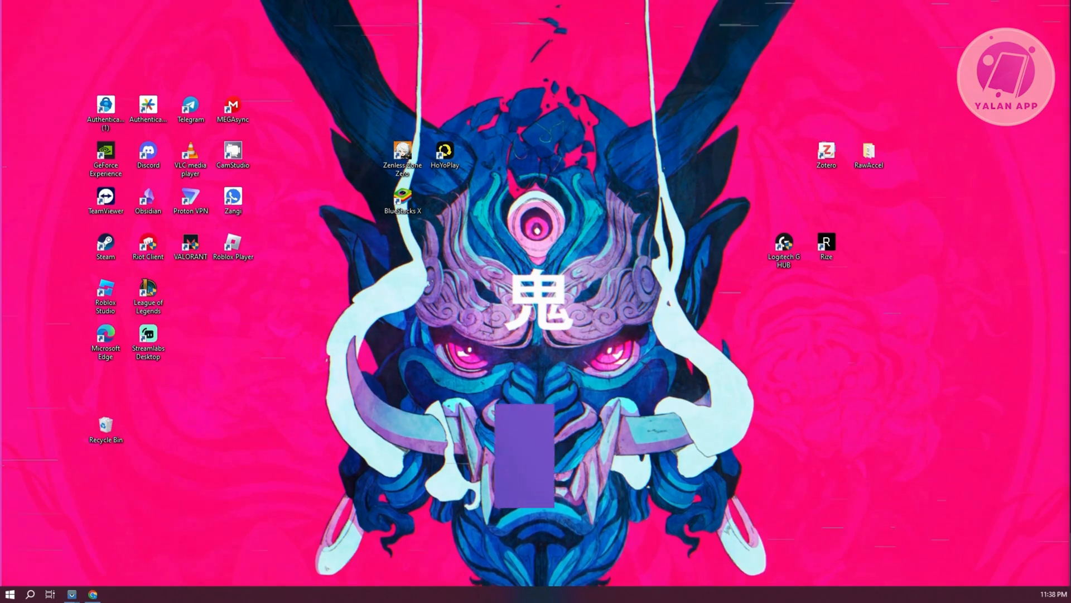
left_click(531, 472)
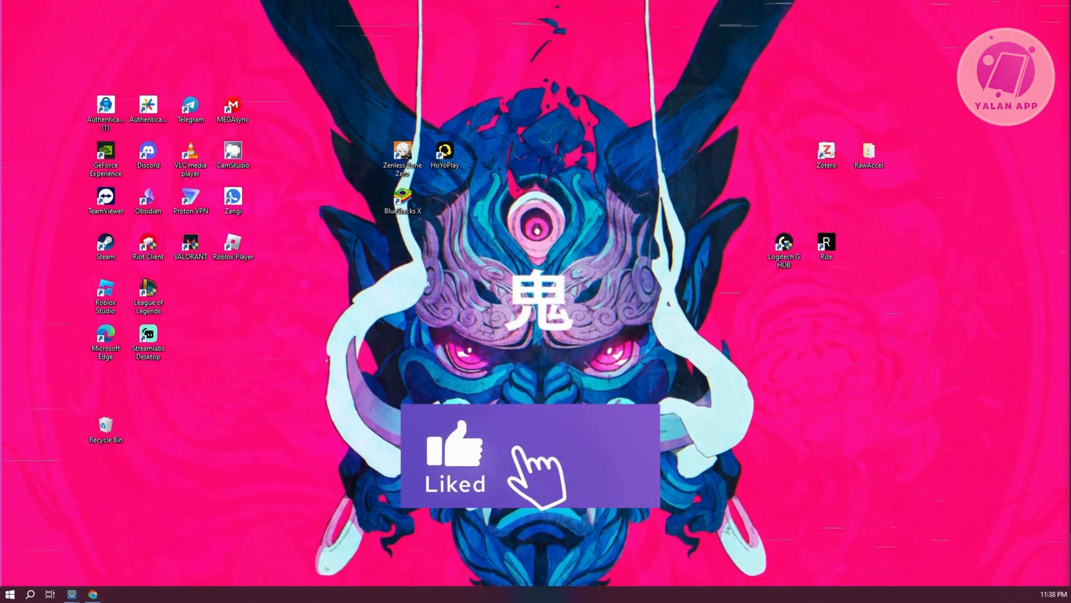